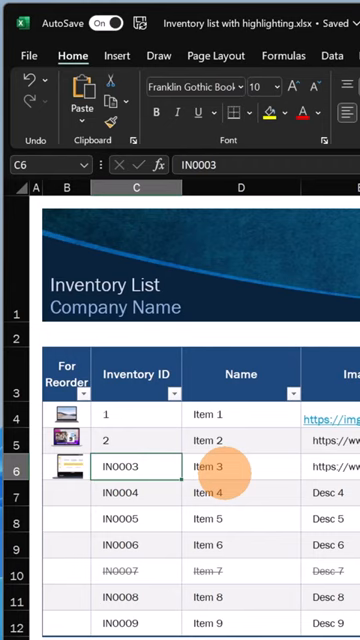
- Open the File backstage showing recent workbooks, including the inventory list
click(28, 55)
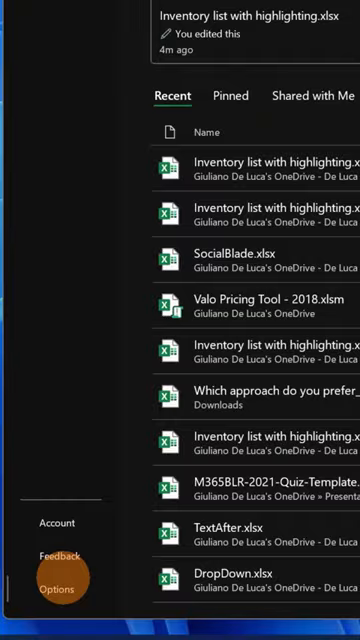
- Open Excel Options and scroll the Advanced settings to Automatic Data Conversion
click(57, 588)
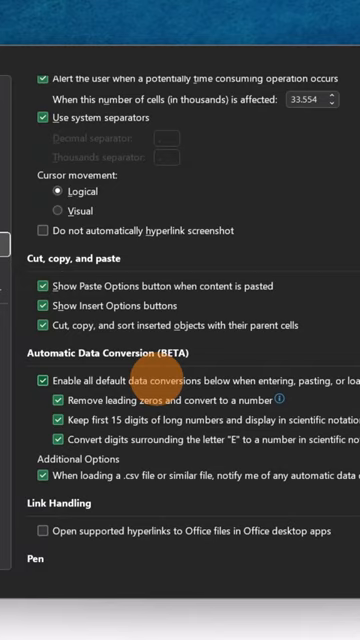
scroll(down, 3)
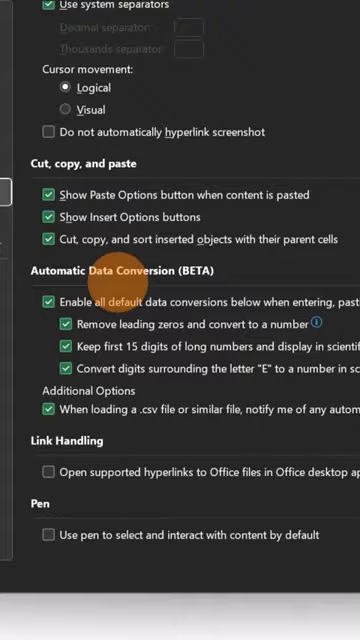